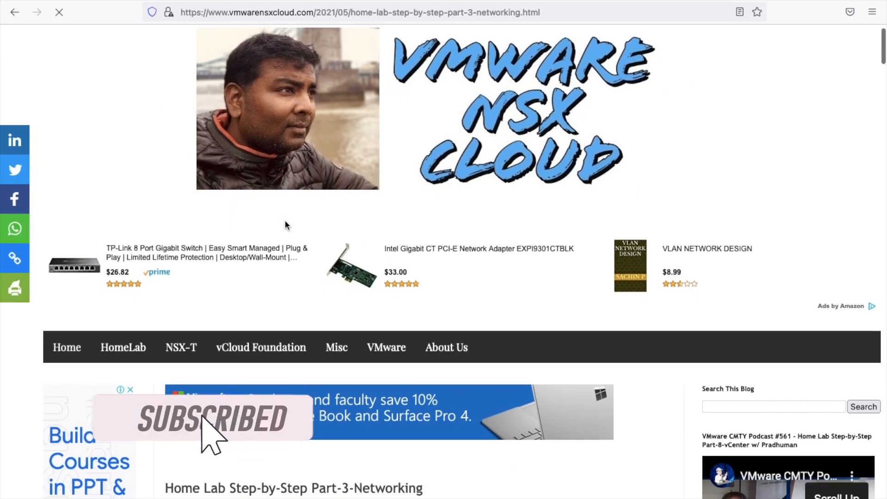
# Step: Scroll through the Home Lab Part-3 networking post's VLAN table and virtual switch instructions
pyautogui.scroll(-3)
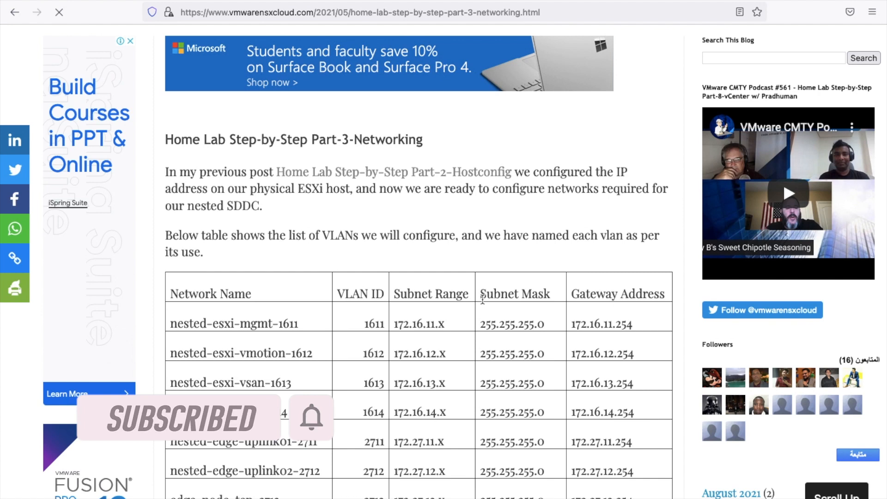
pyautogui.scroll(-3)
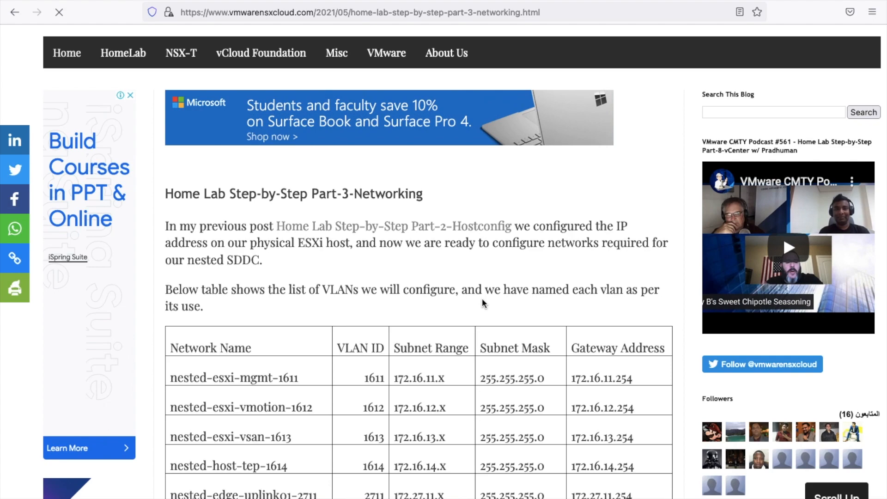
pyautogui.scroll(-3)
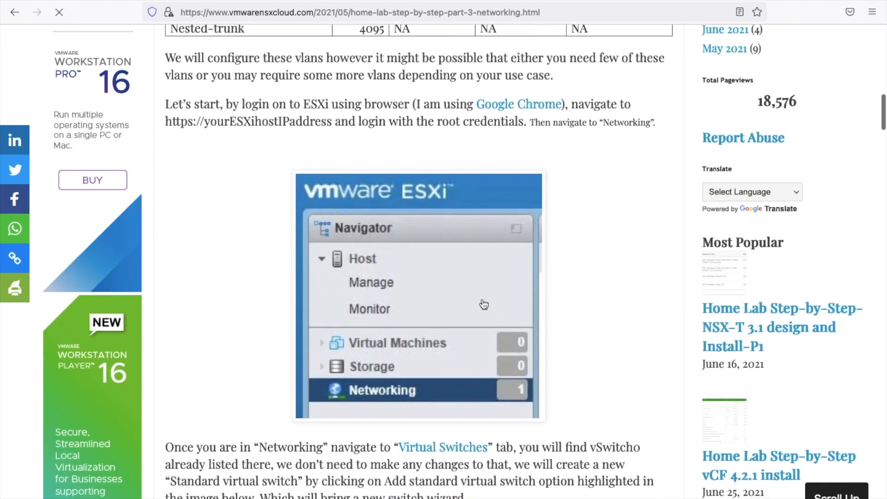
pyautogui.scroll(-3)
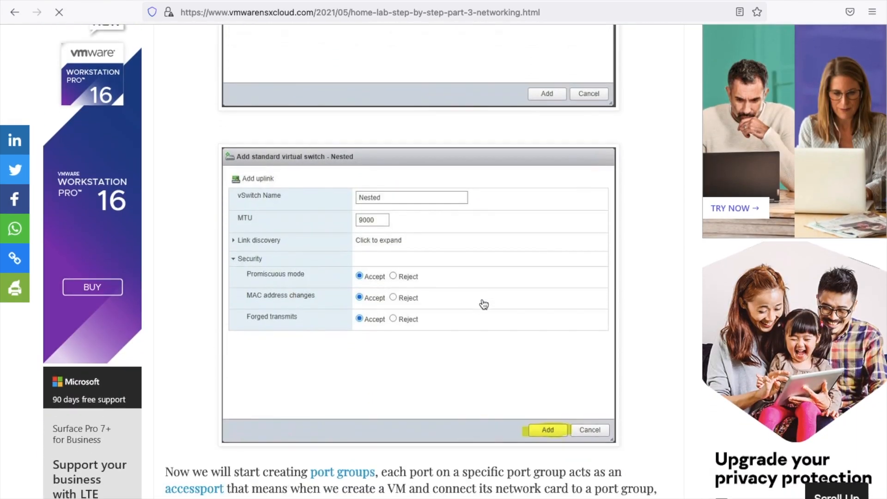
pyautogui.scroll(-3)
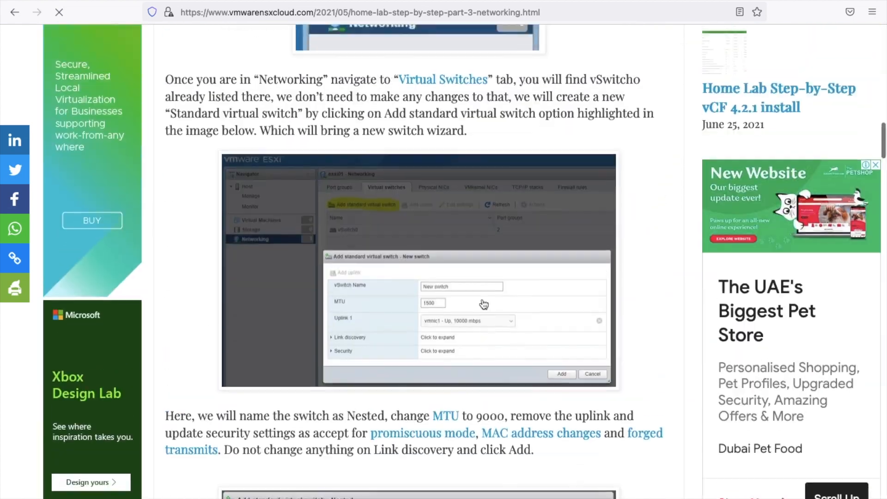
pyautogui.scroll(3)
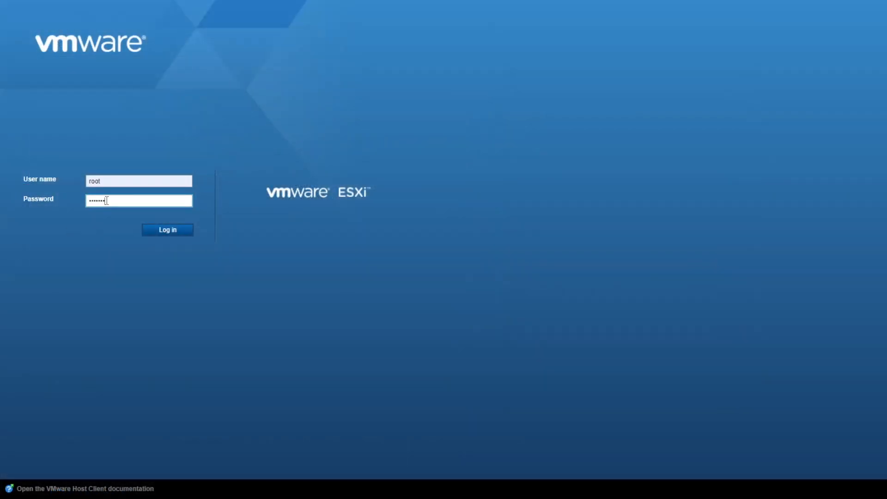
# Step: Log in as root and show the host's virtual switches under Networking
pyautogui.click(168, 230)
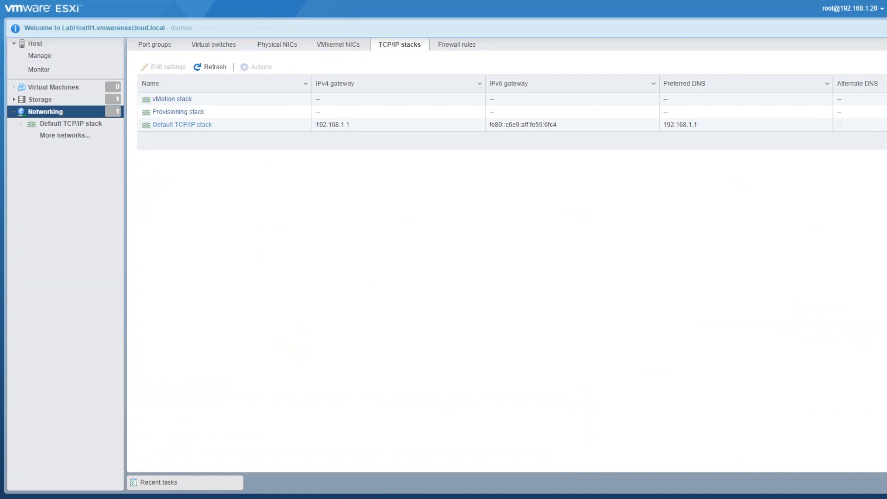
pyautogui.click(214, 44)
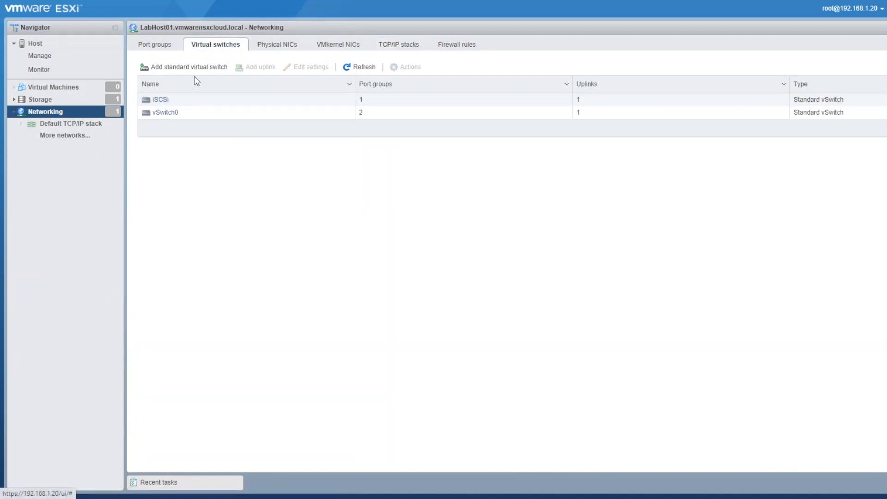
# Step: Add a standard virtual switch named Nested with MTU 9000, no uplink and security options accepted
pyautogui.click(189, 67)
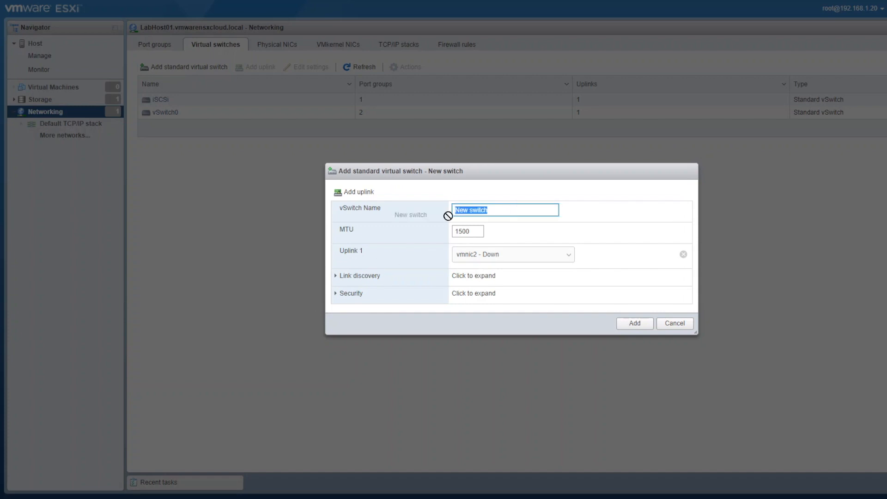
pyautogui.write('Nested')
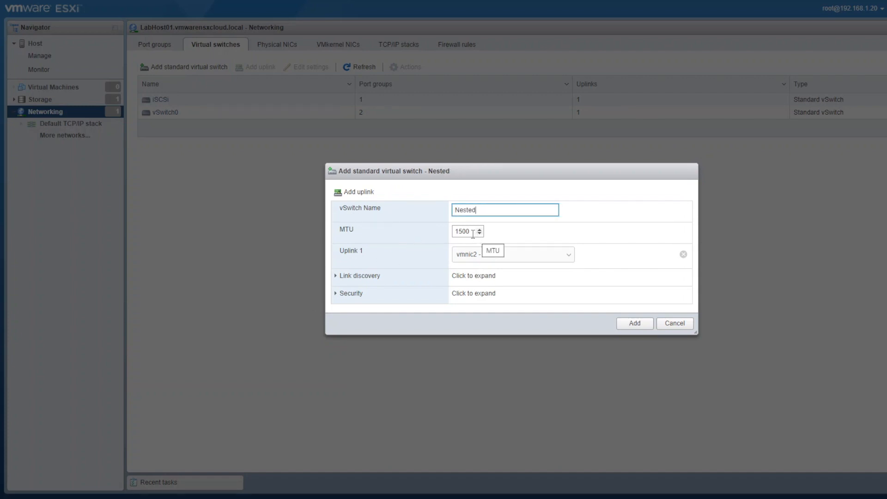
pyautogui.write('9000')
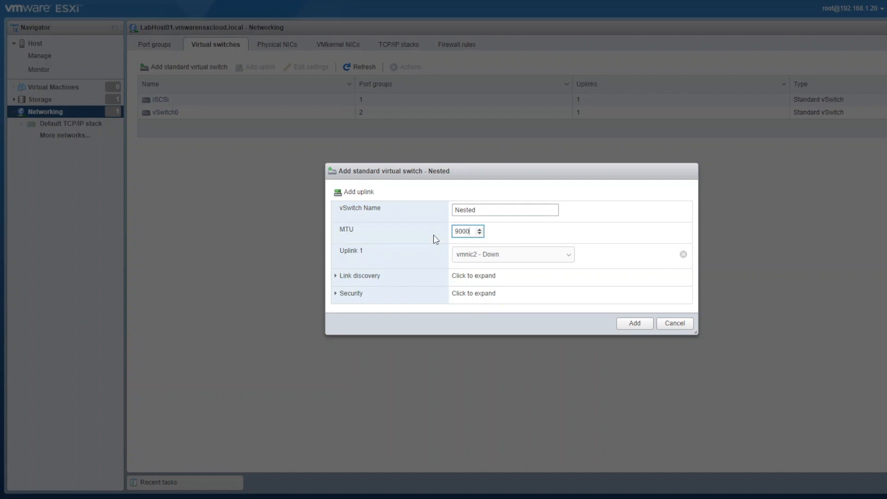
pyautogui.click(683, 254)
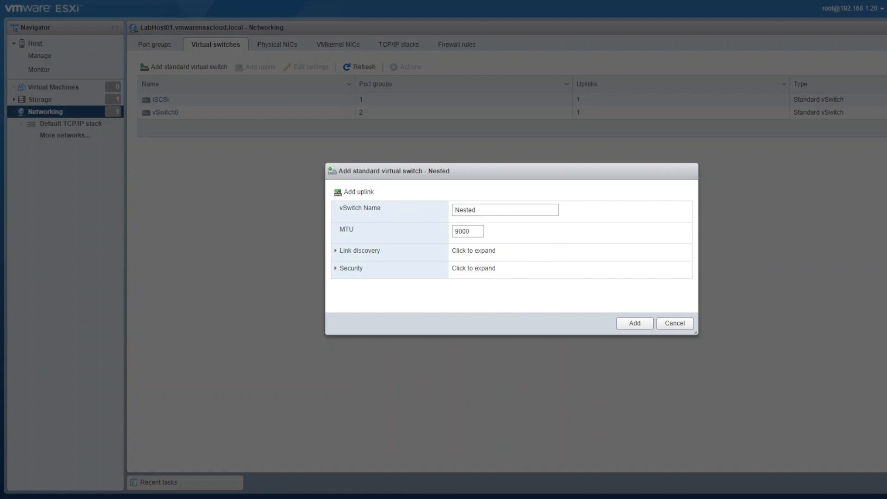
pyautogui.moveTo(285, 292)
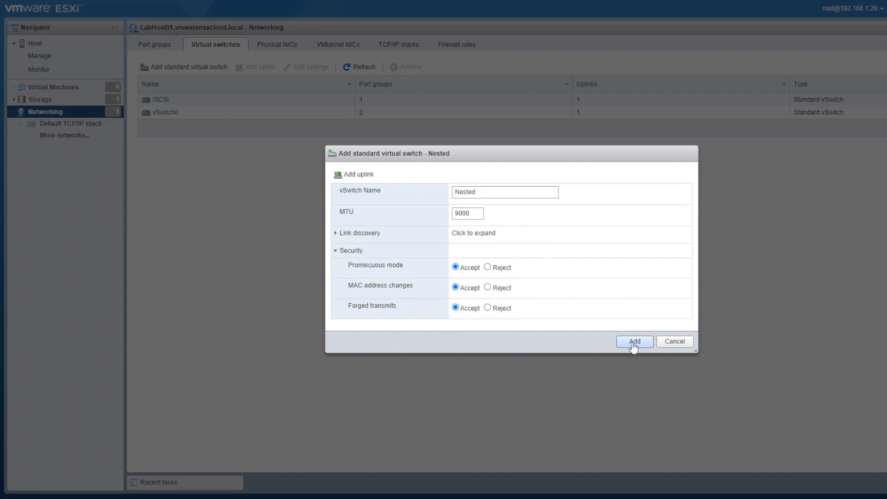
pyautogui.click(634, 341)
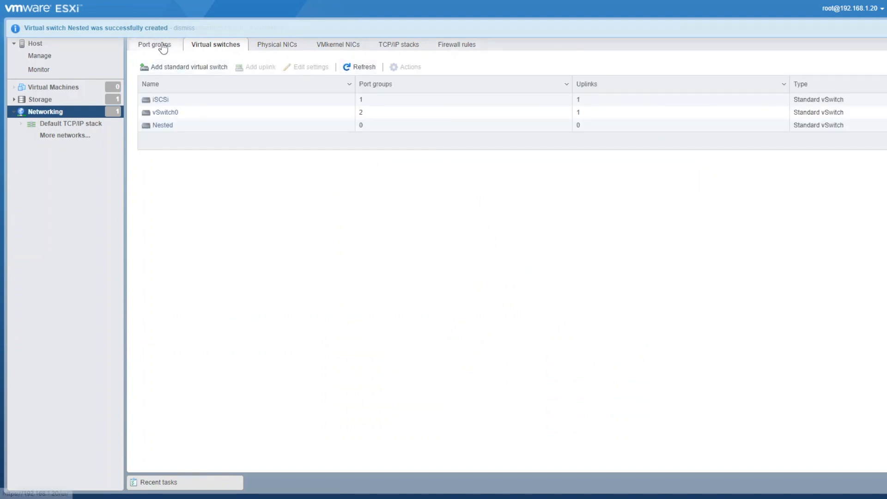
# Step: Add port group nested-esxi-mgmt-1611 with VLAN ID 1611 on vSwitch Nested
pyautogui.click(154, 45)
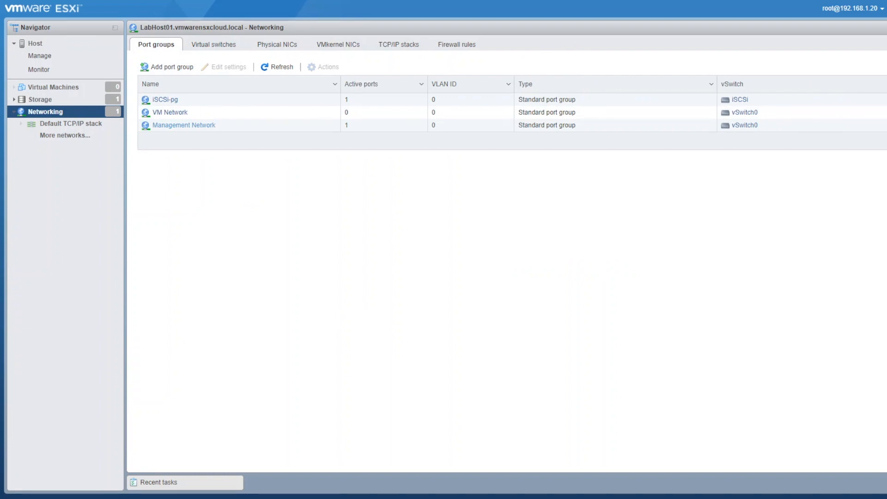
pyautogui.click(171, 67)
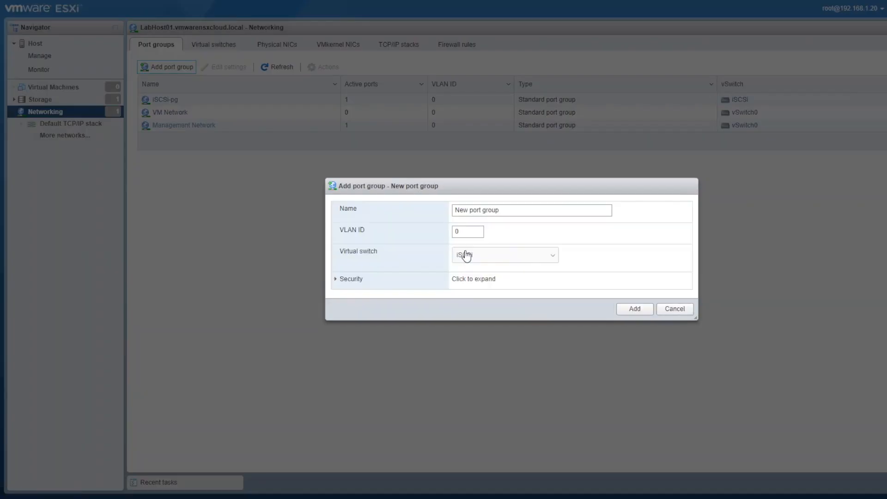
pyautogui.write('nested-esxi-mgmt-1611')
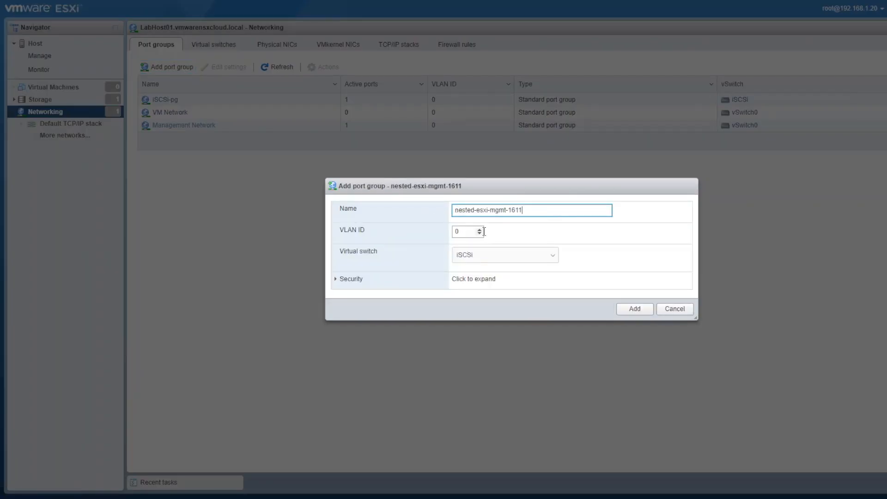
pyautogui.write('1611')
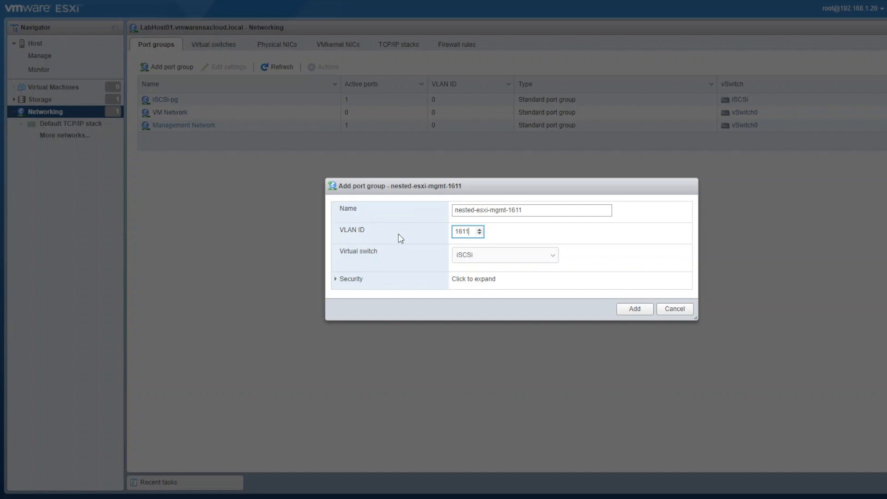
pyautogui.click(504, 255)
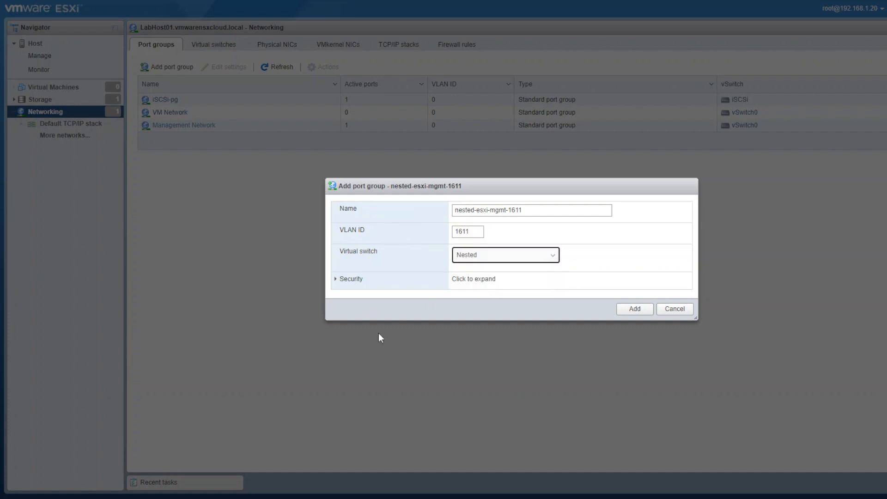
pyautogui.click(633, 309)
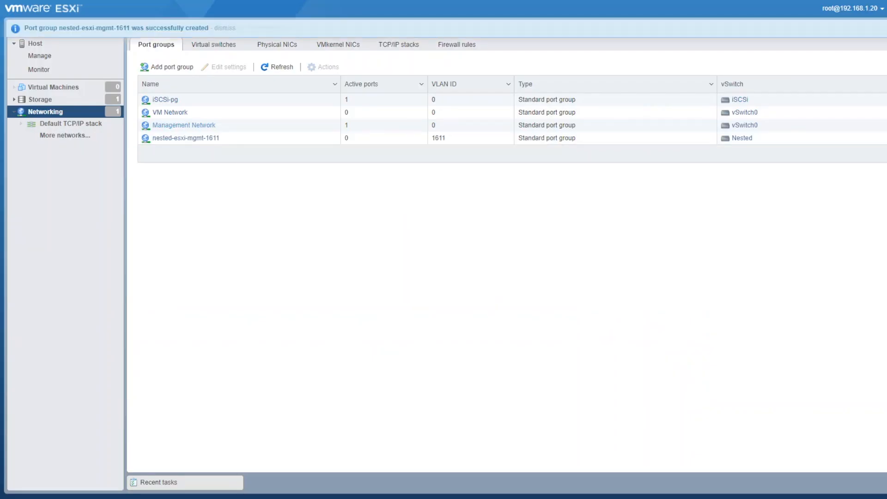
# Step: Add port groups nested-esxi-vmotion-1612, nested-esxi-vsan-1613 and nested-host-tep-1614 on vSwitch Nested
pyautogui.click(172, 67)
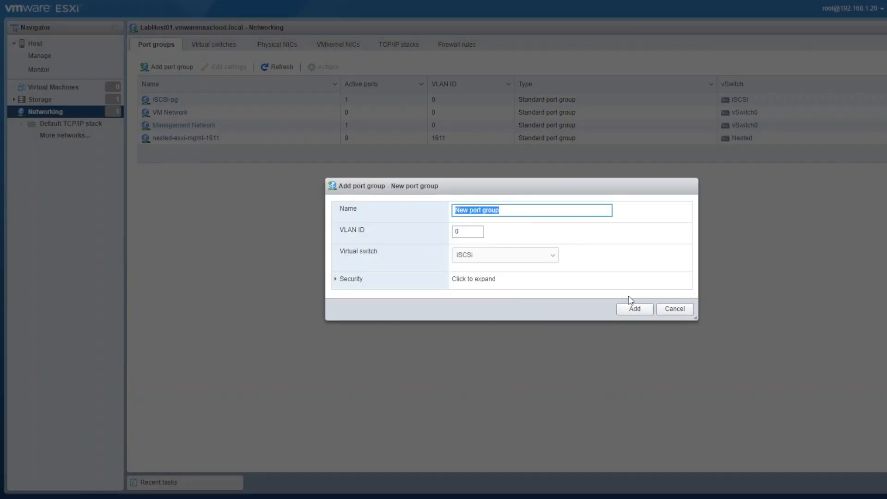
pyautogui.click(504, 254)
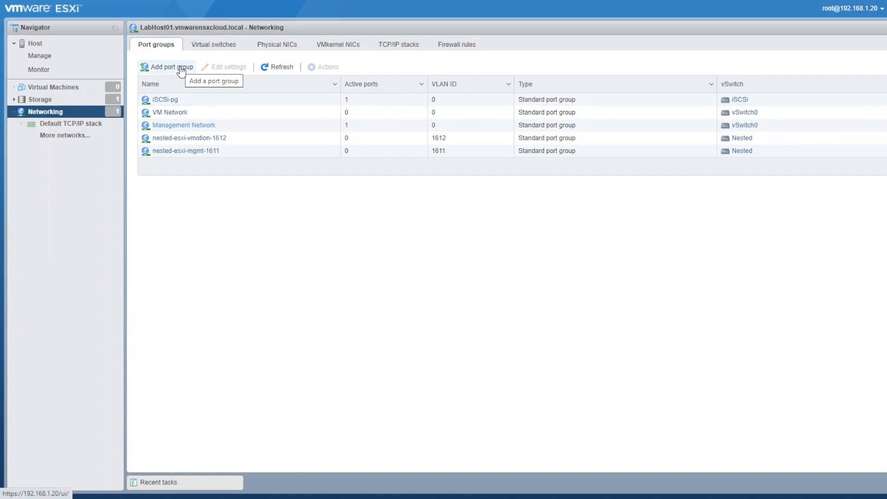
pyautogui.click(171, 66)
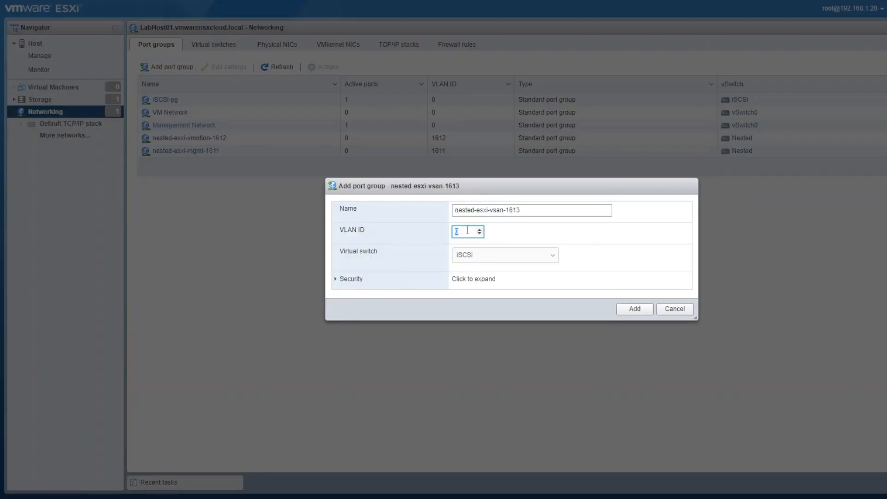
pyautogui.click(635, 309)
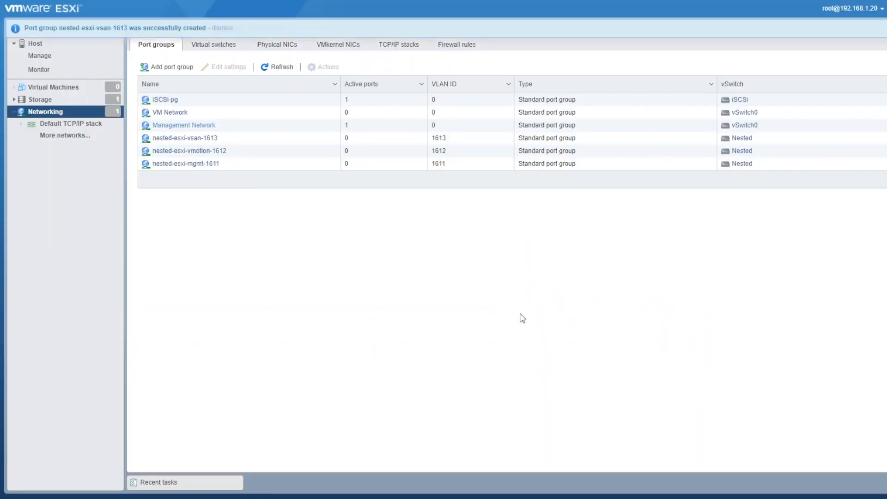
pyautogui.click(171, 67)
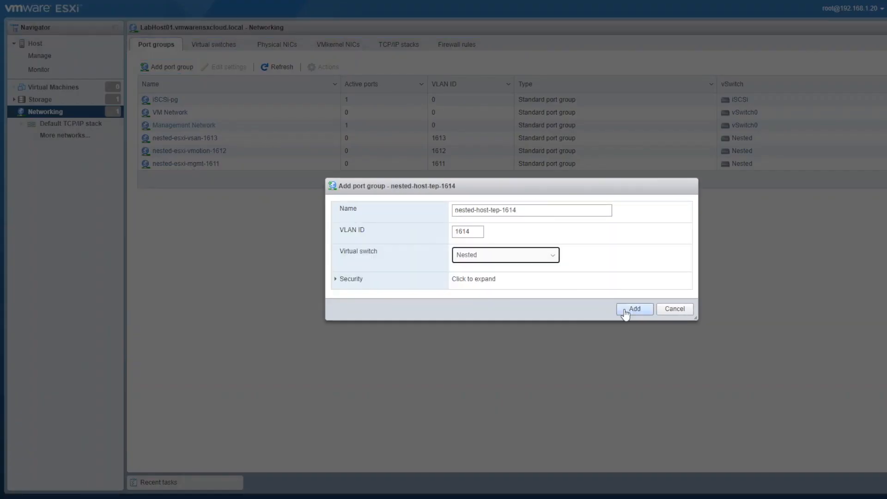
pyautogui.click(633, 309)
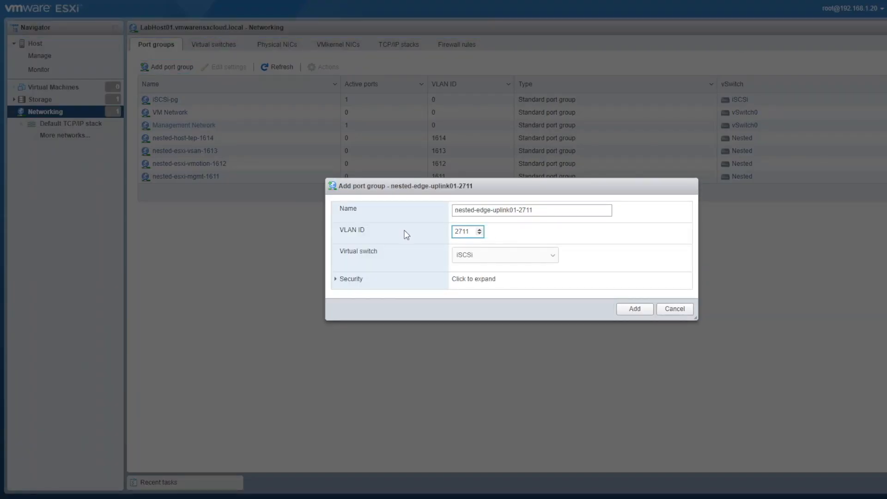
# Step: Add port groups nested-edge-uplink01-2711, nested-edge-uplink02-2712, edge-node-tep-2713 and start Nested-trunk on vSwitch Nested
pyautogui.click(633, 309)
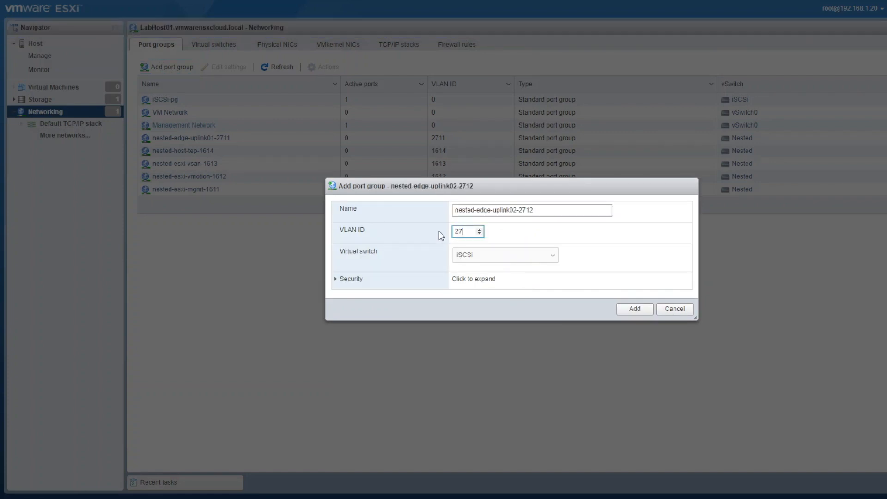
pyautogui.click(635, 308)
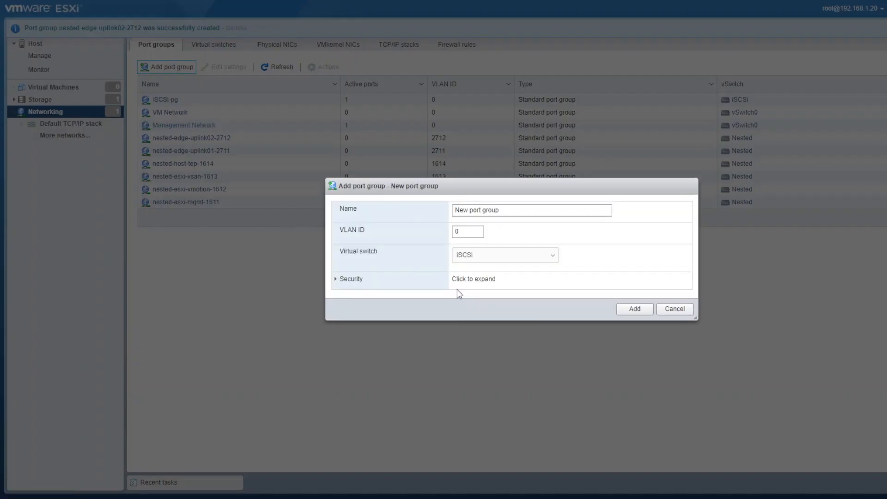
pyautogui.tripleClick(531, 210)
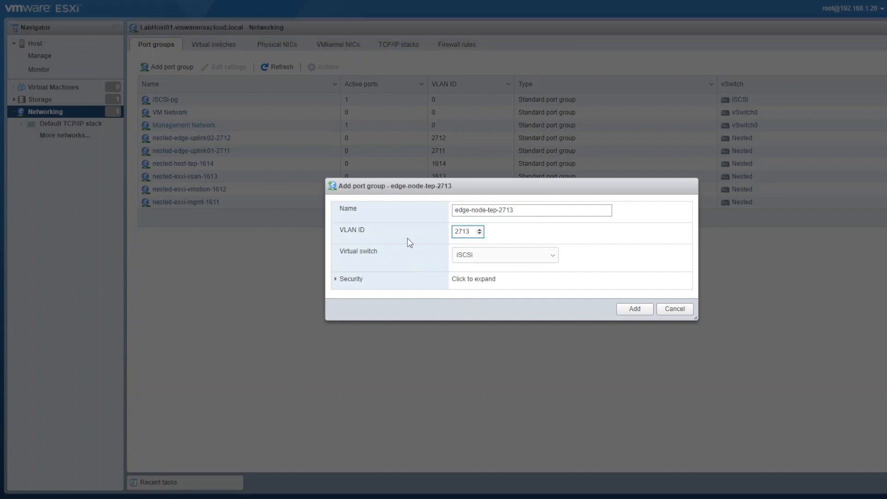
pyautogui.click(634, 309)
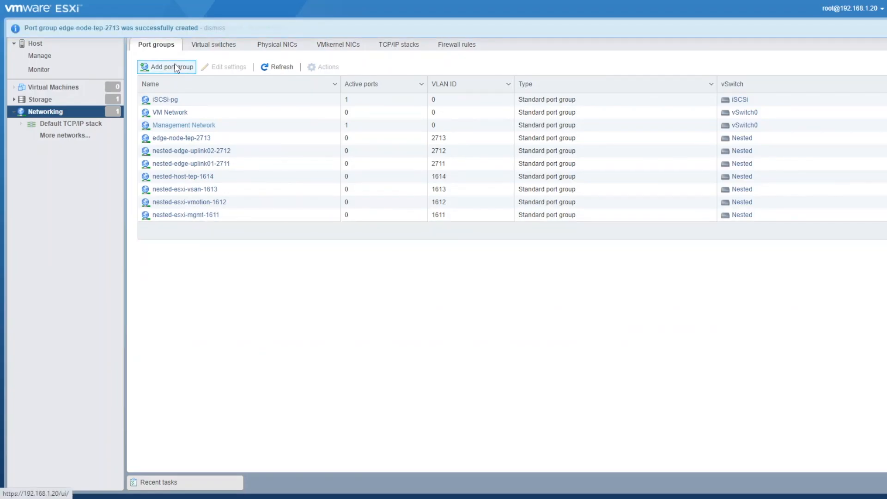
pyautogui.click(171, 66)
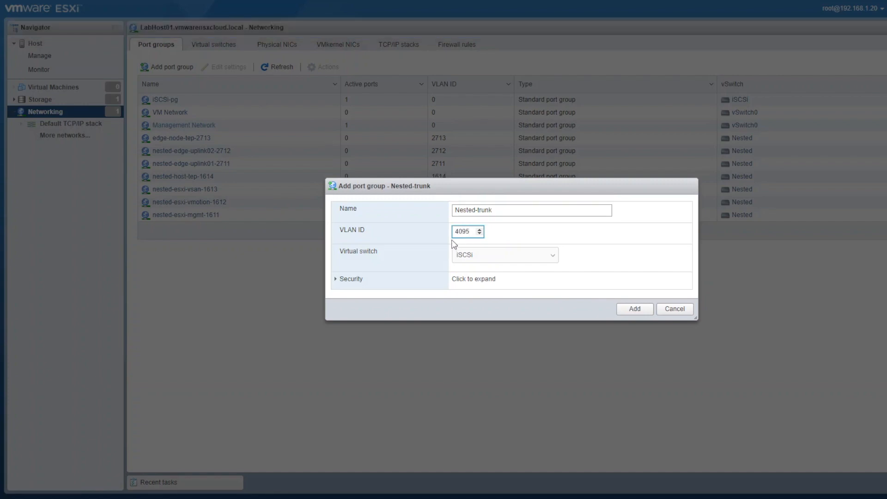
pyautogui.click(634, 309)
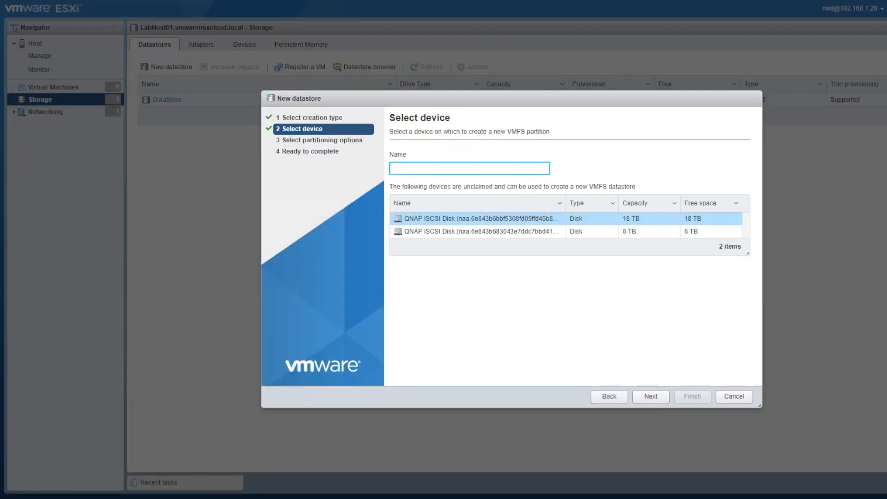
# Step: Create VMFS datastore NAS-DS-01 on the 18 TB QNAP iSCSI disk using the full disk and confirm erasing it
pyautogui.write('NAS')
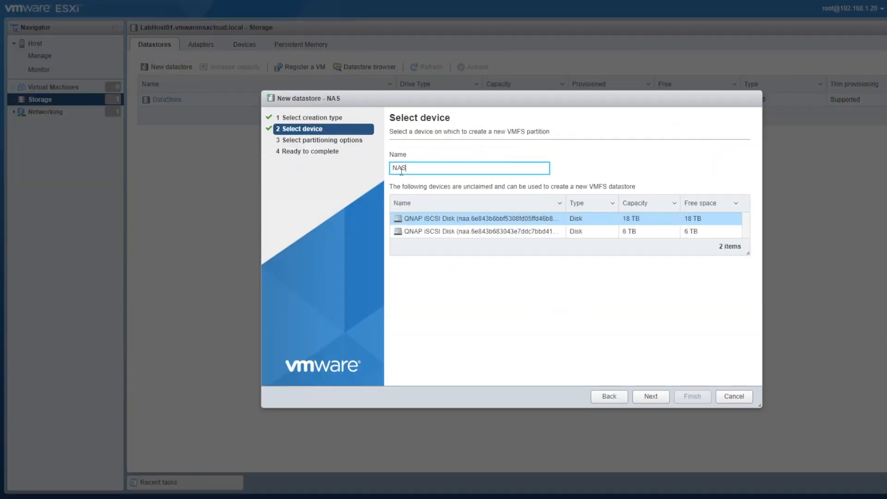
pyautogui.click(691, 396)
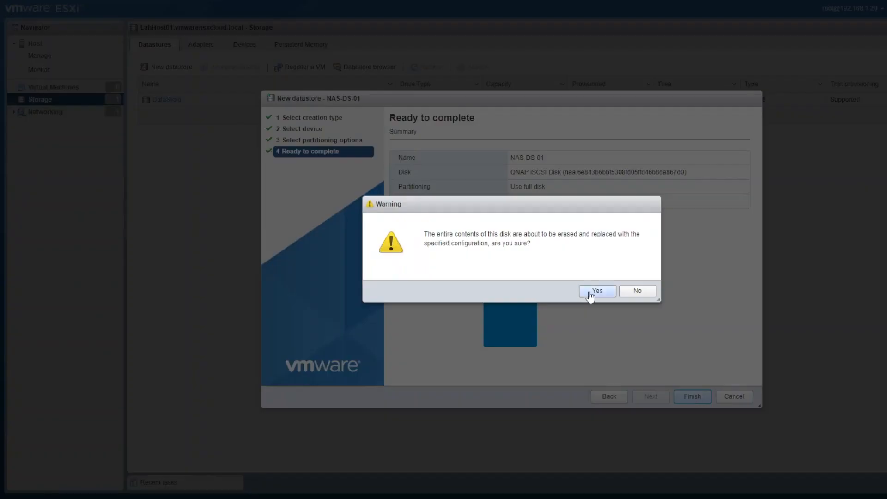
pyautogui.click(597, 290)
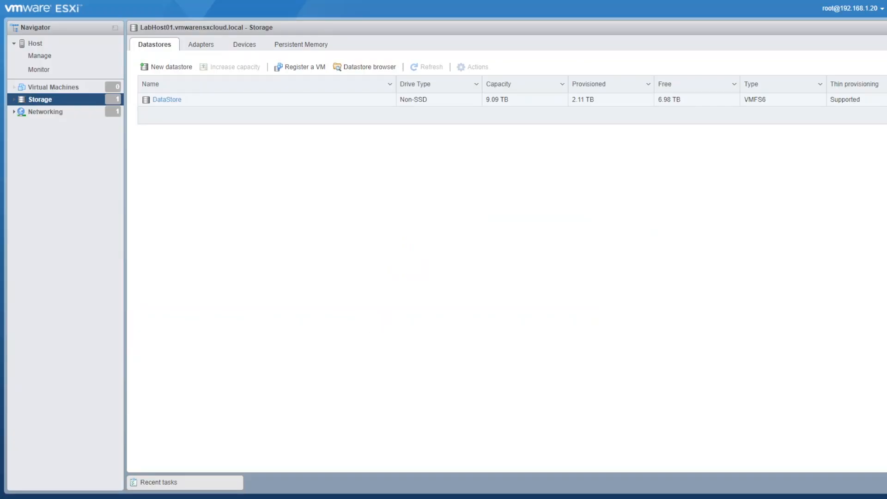